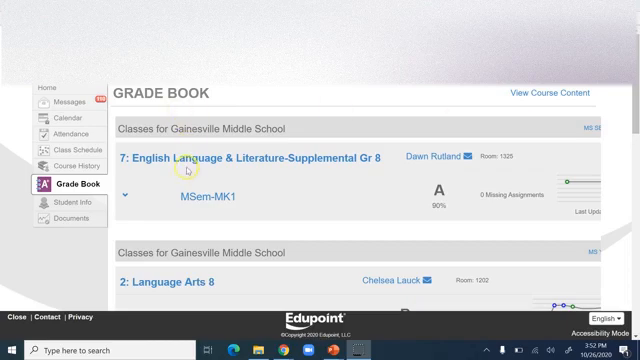
mouse_move(451, 156)
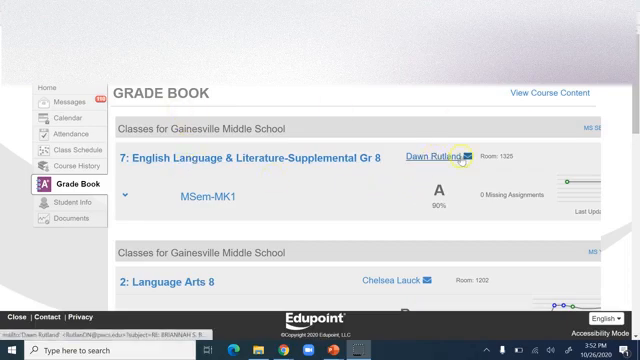
mouse_move(434, 183)
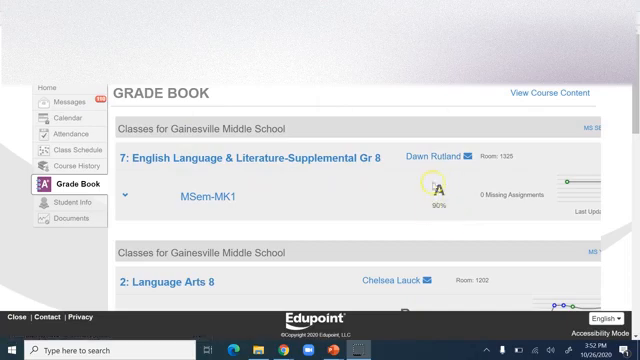
mouse_move(461, 210)
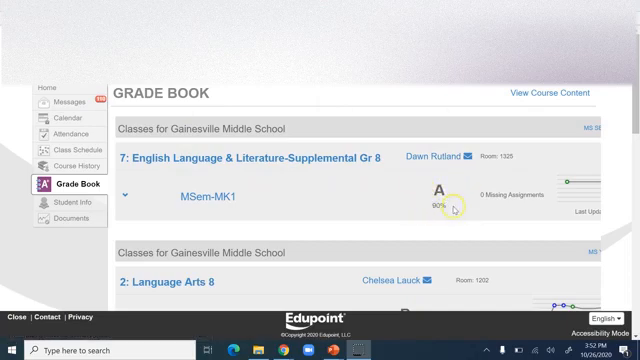
mouse_move(448, 205)
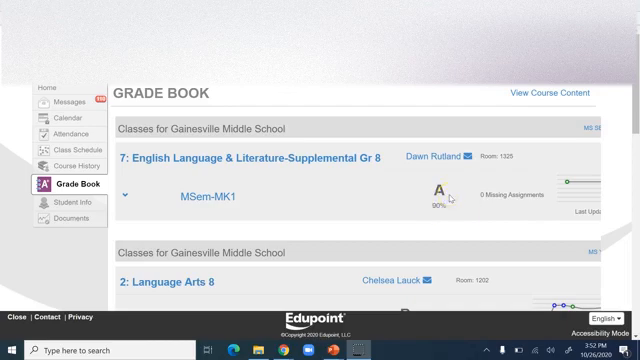
Scroll through the Grade Book class grades and view the Language Arts 8 performance charts
scroll(down, 3)
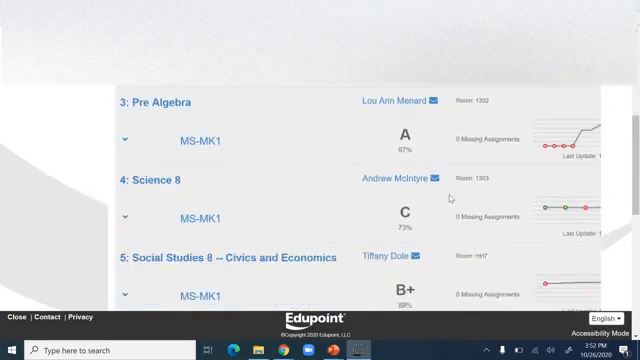
scroll(down, 3)
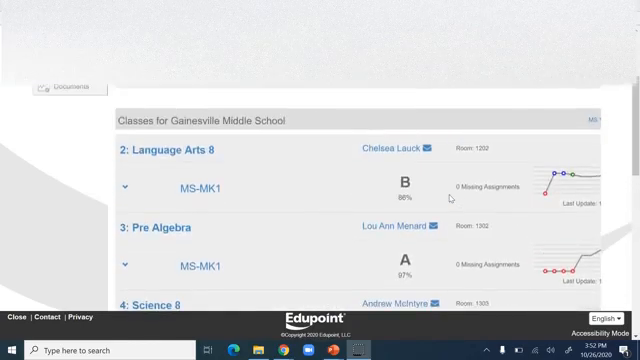
scroll(up, 3)
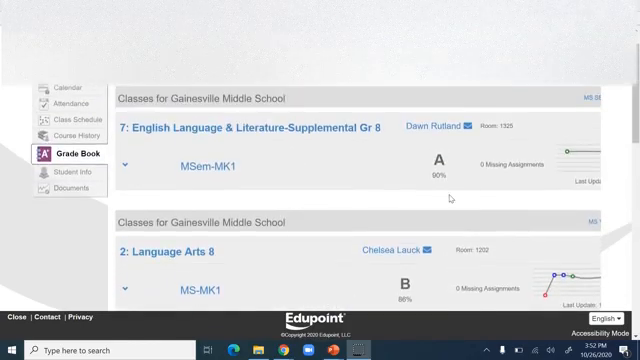
scroll(down, 3)
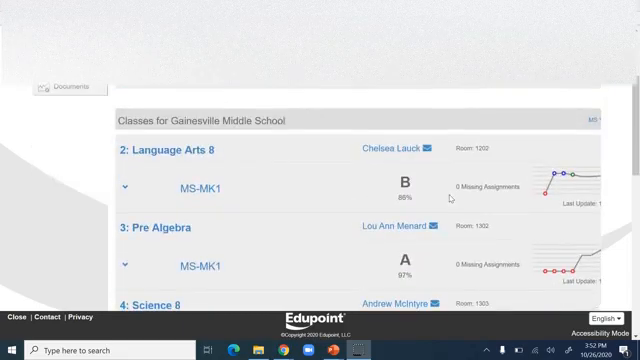
mouse_move(416, 104)
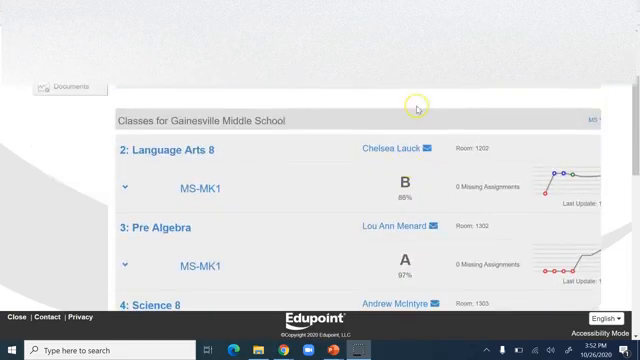
scroll(down, 3)
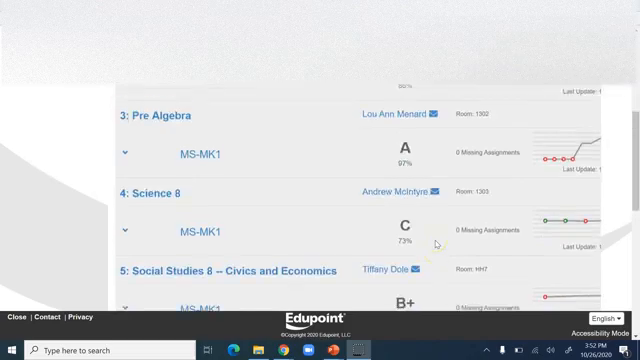
scroll(down, 3)
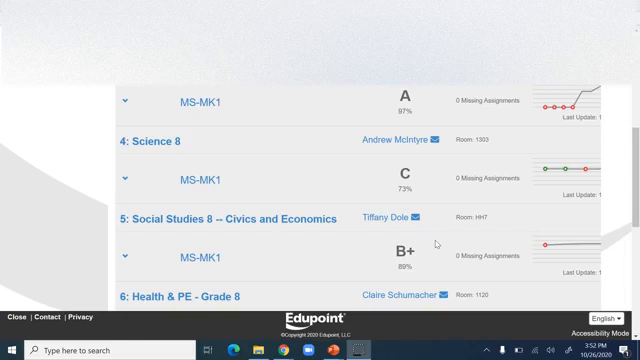
scroll(up, 3)
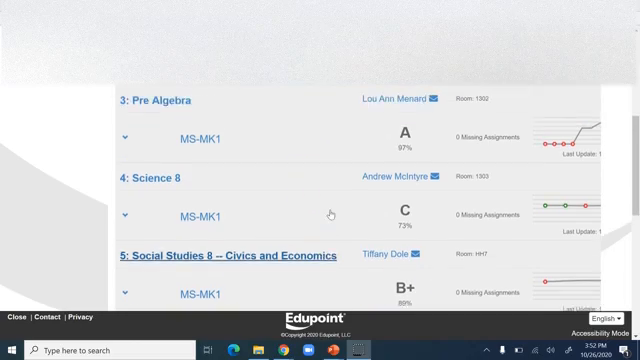
scroll(up, 3)
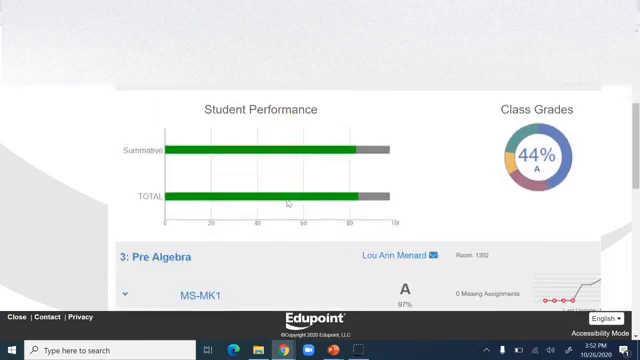
Scroll up to the Language Arts 8 detail showing B, 86% and category weighting
scroll(up, 3)
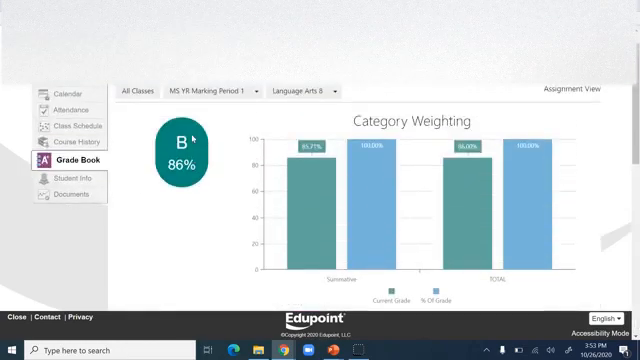
click(575, 88)
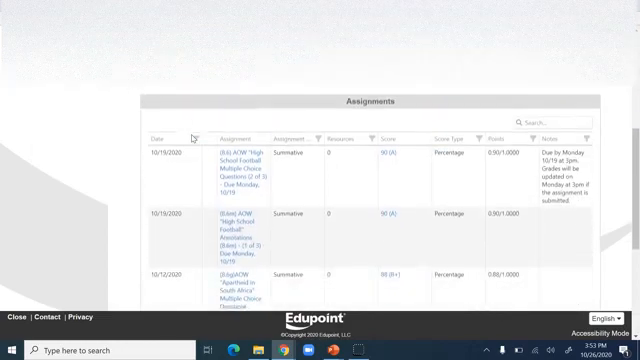
scroll(down, 3)
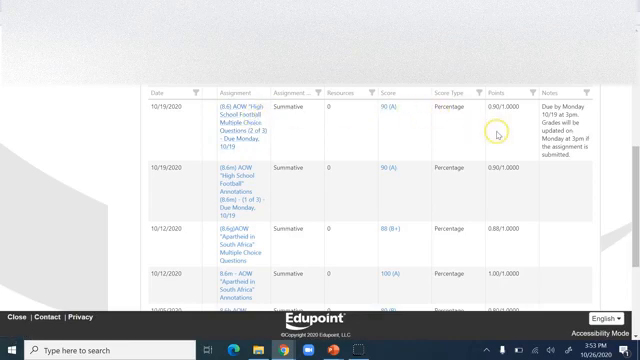
scroll(down, 3)
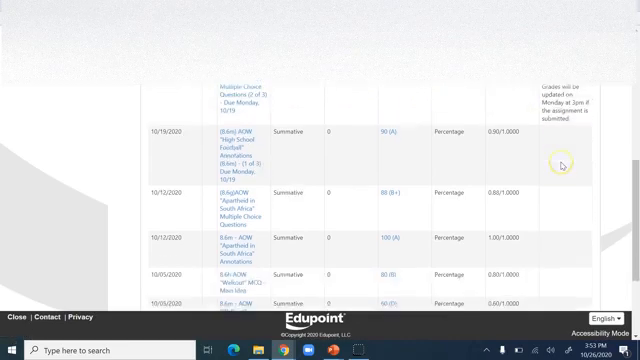
scroll(down, 3)
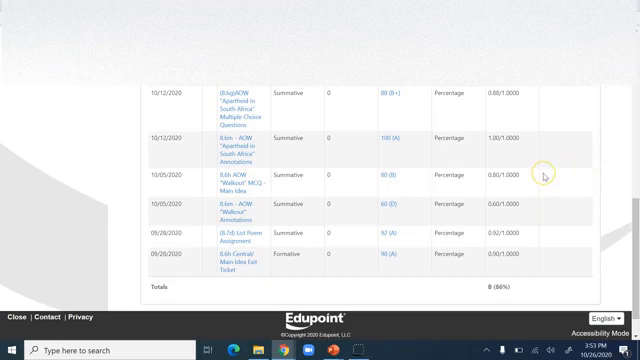
scroll(up, 3)
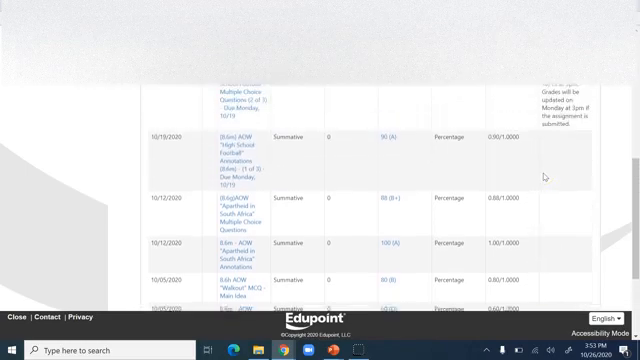
scroll(up, 3)
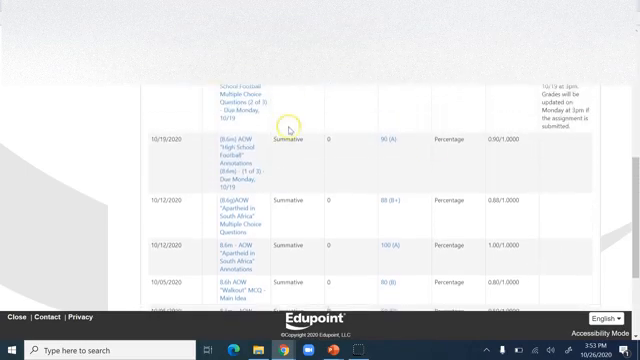
scroll(down, 3)
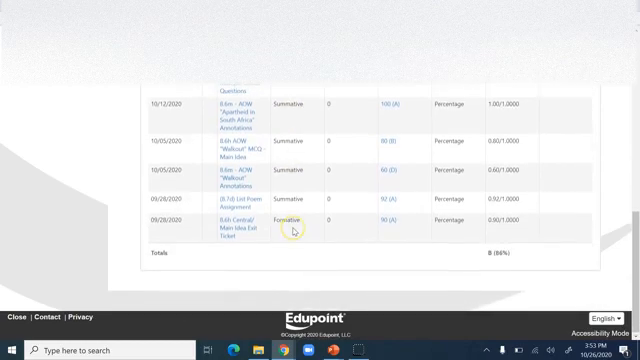
scroll(up, 3)
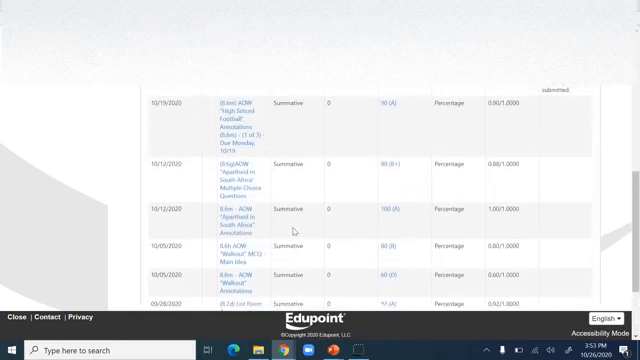
scroll(up, 3)
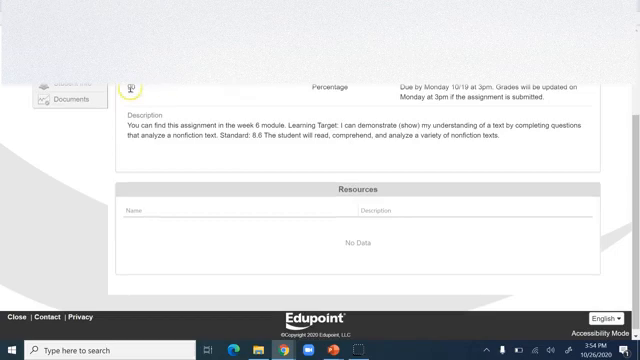
mouse_move(135, 90)
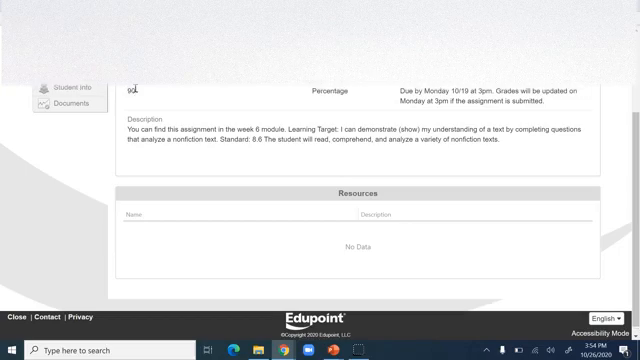
Scroll up the Grade Book list to Language Arts 8 (B, 86%) and Pre Algebra (A, 97%)
scroll(up, 3)
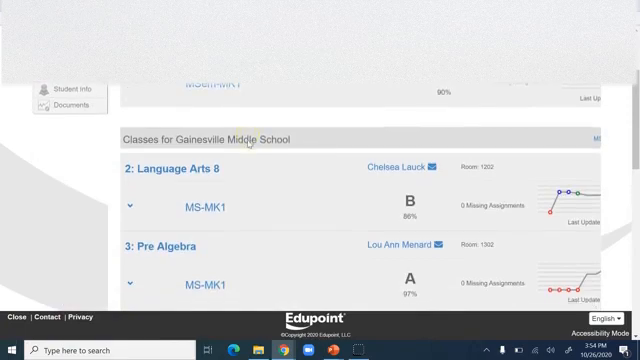
Scroll down to the Science 8 assignments table with test scores and C (73%) total
scroll(down, 3)
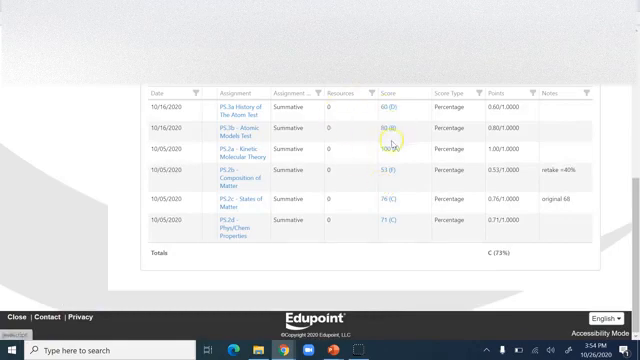
mouse_move(302, 241)
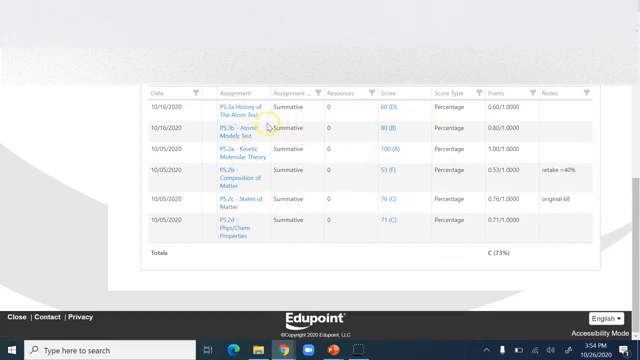
Open the PS.3a History of The Atom Test detail page showing its score of 60
click(232, 131)
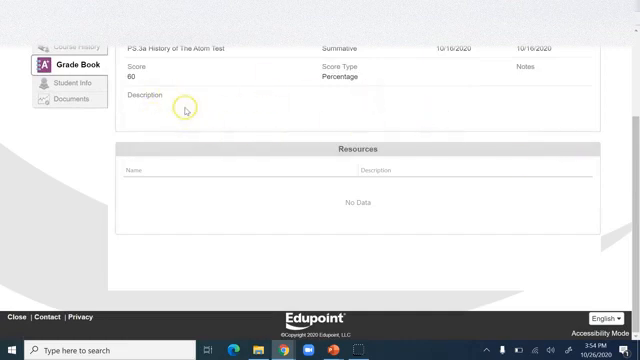
mouse_move(204, 104)
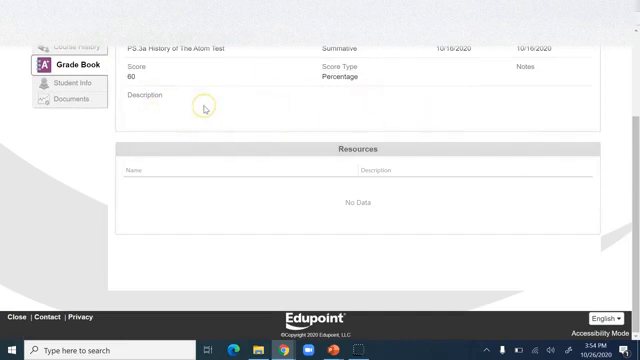
mouse_move(330, 47)
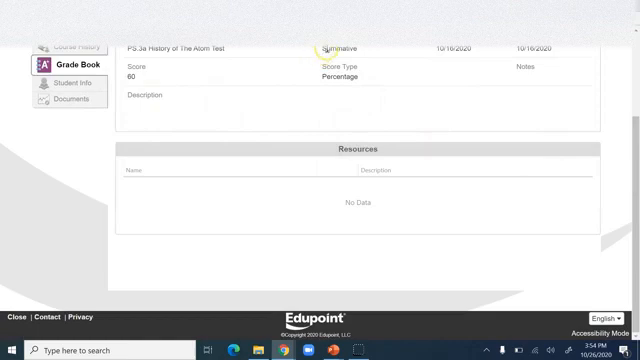
mouse_move(468, 56)
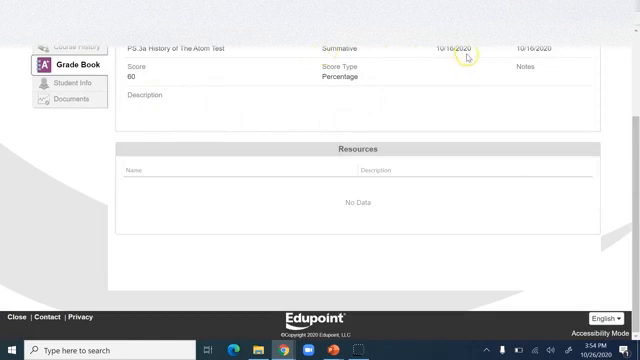
mouse_move(291, 92)
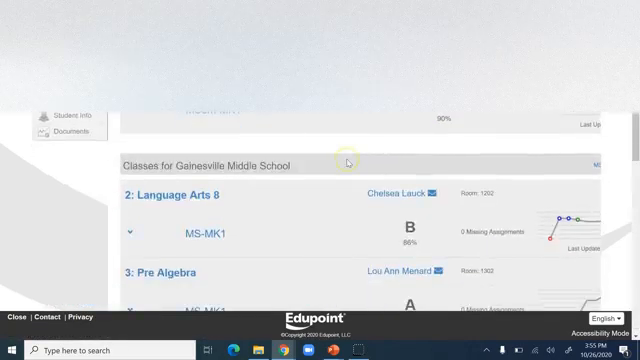
Scroll the class list to Social Studies 8 (B+, 89%) and Health & PE (A, 100%)
scroll(down, 3)
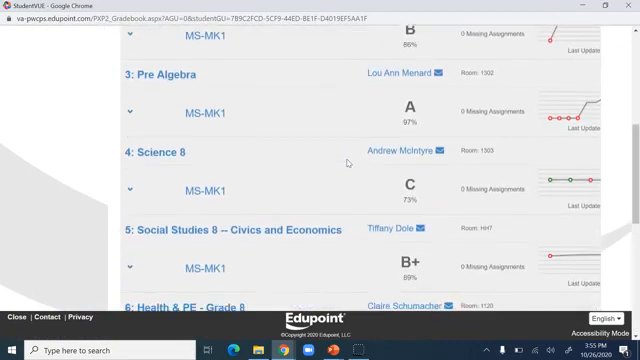
scroll(down, 3)
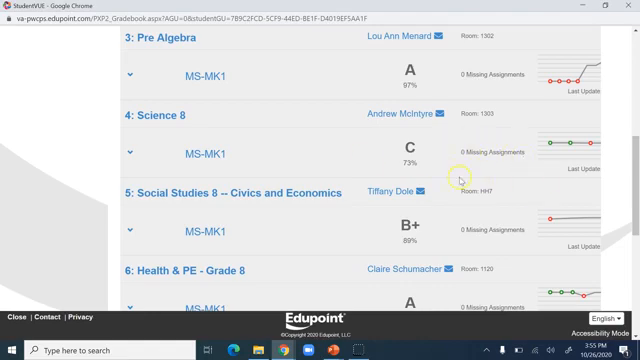
scroll(down, 3)
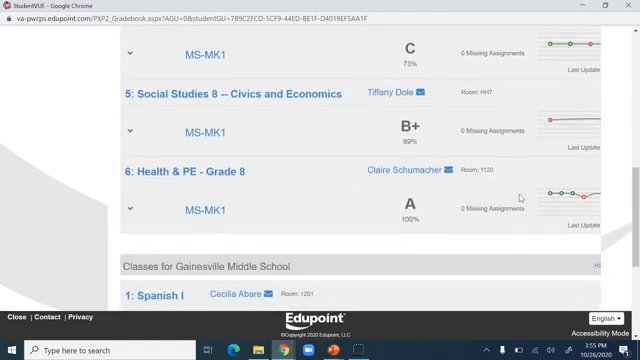
mouse_move(467, 188)
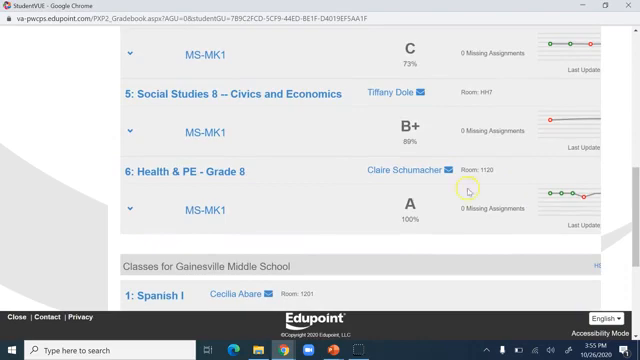
scroll(up, 3)
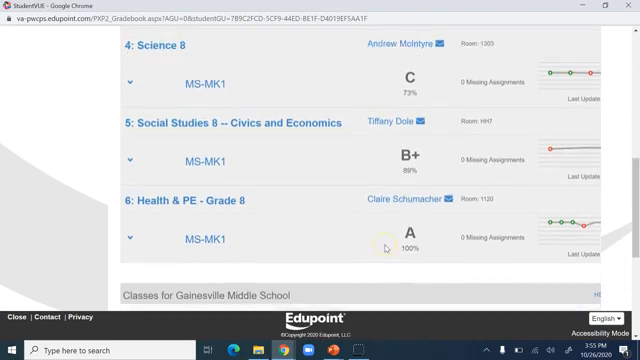
scroll(up, 3)
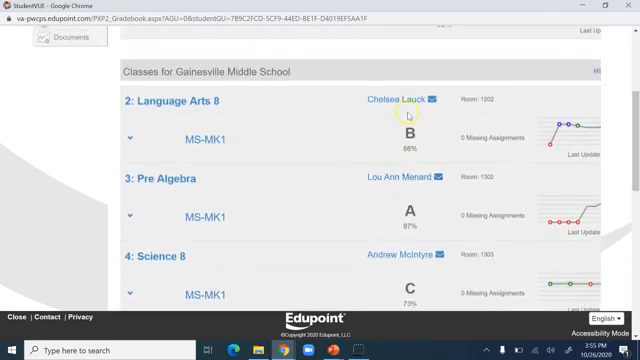
scroll(down, 3)
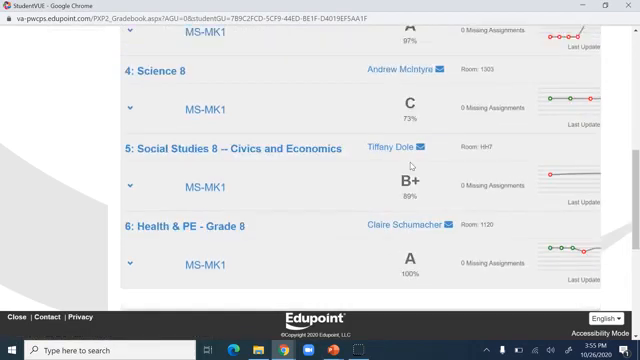